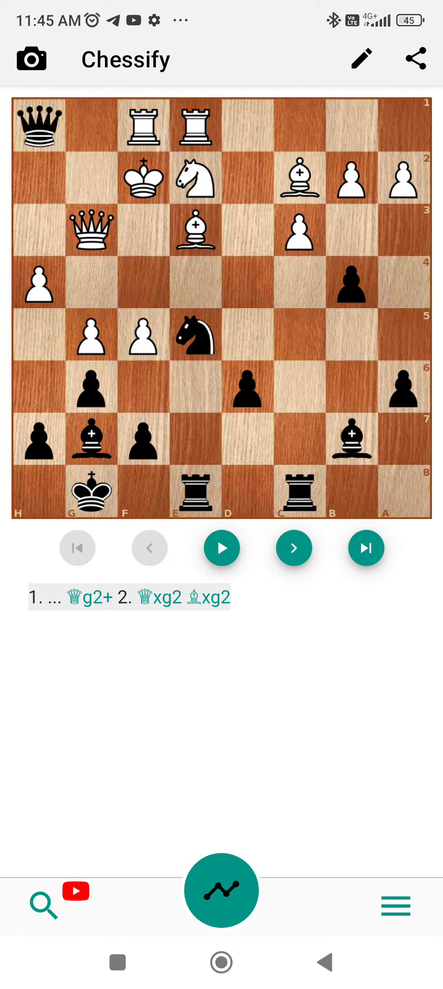
Play the black queen from h1 to f3 with check, answered by Qxf3.
click(40, 124)
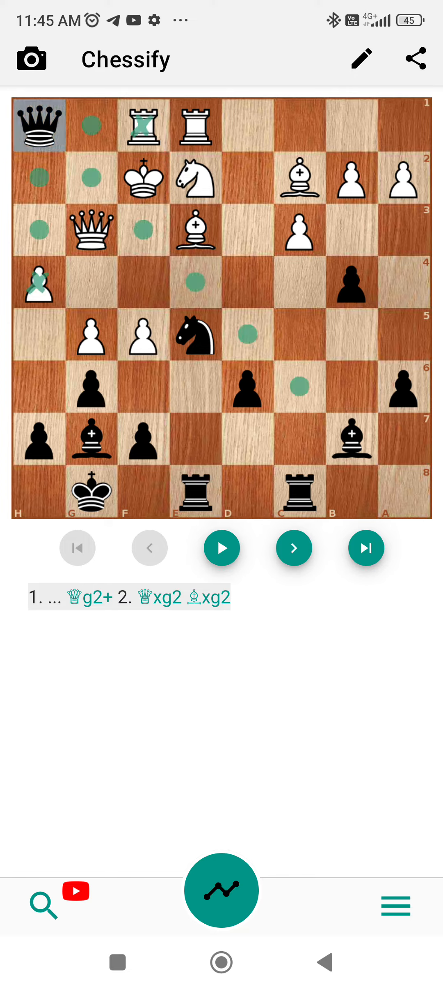
click(150, 547)
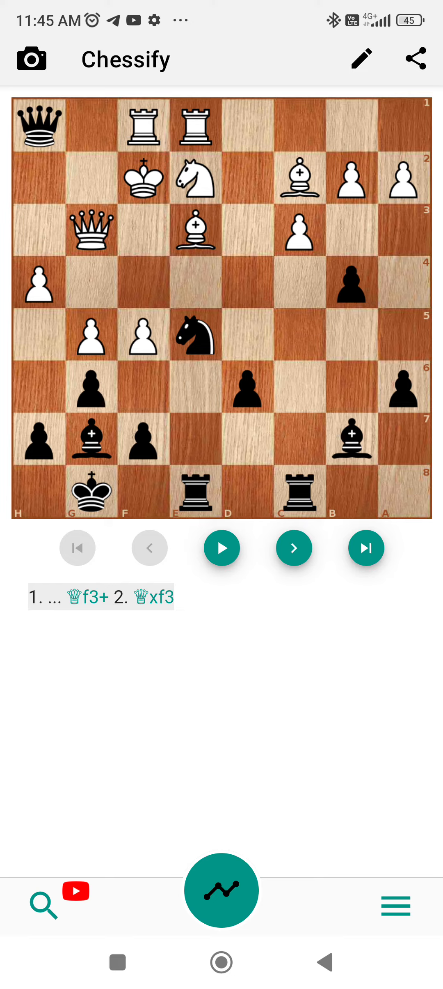
Play the e5 knight to g4 with check, continuing Qxg4 Qh2+.
click(194, 338)
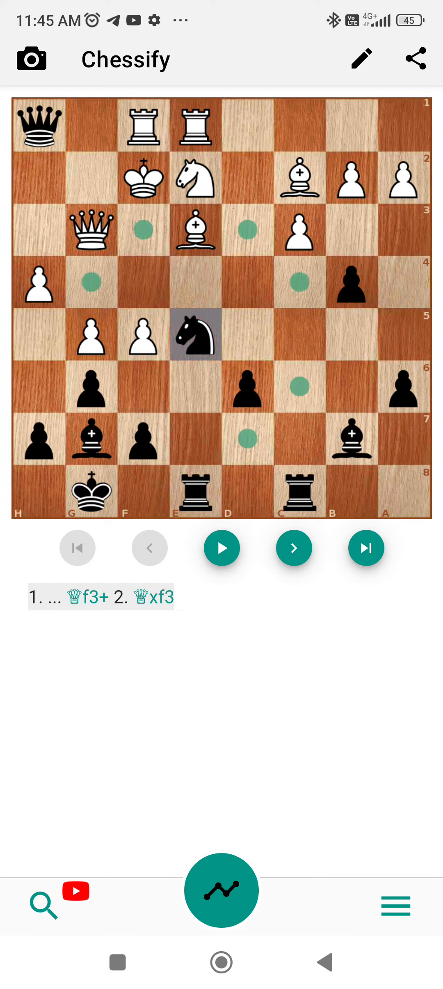
click(149, 548)
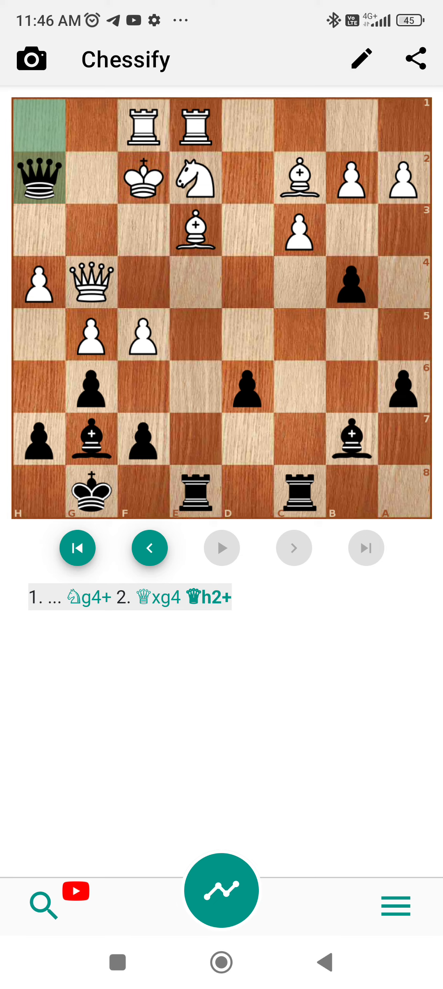
Block with Qg2, then capture on g2 with the black queen for checkmate.
click(222, 548)
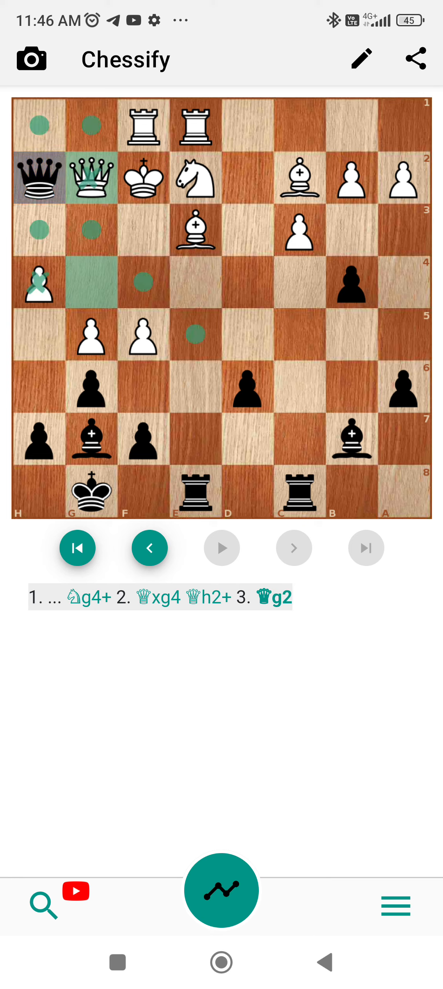
click(222, 547)
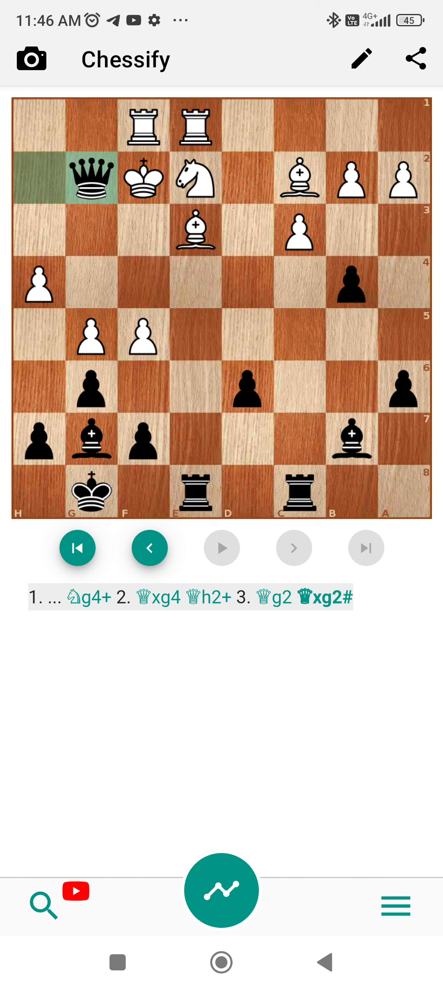